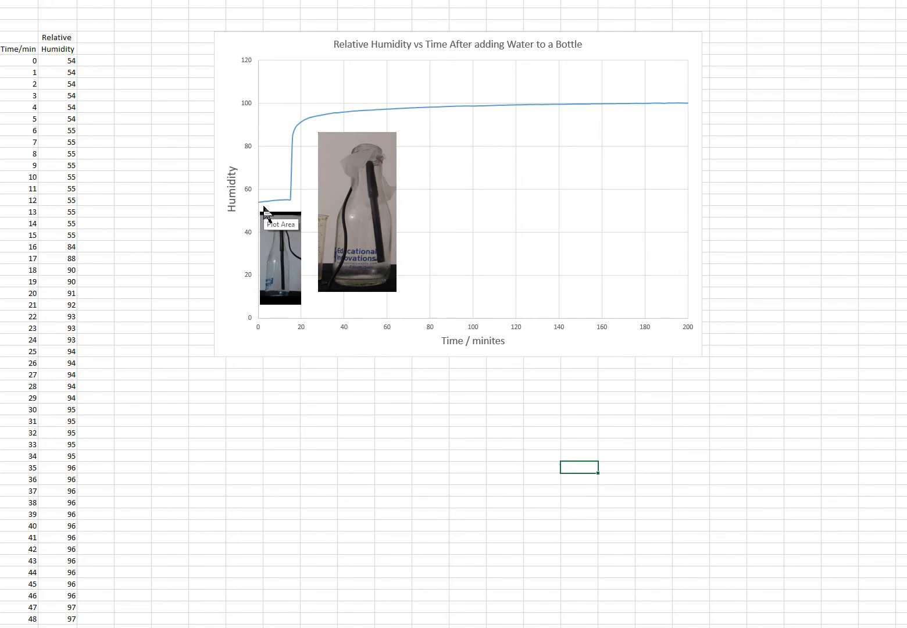
{"action": "mouse_move", "coordinate": [287, 197]}
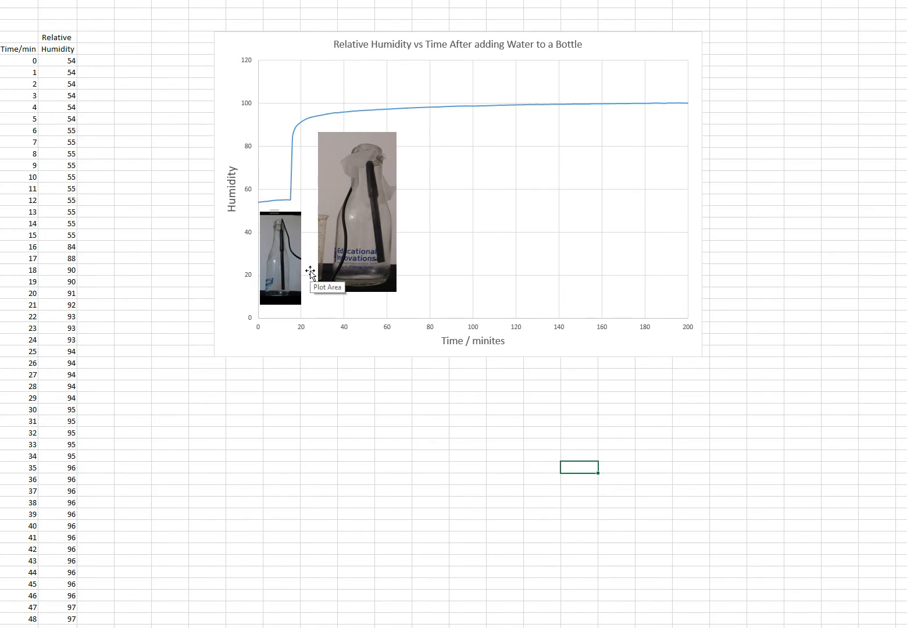
{"action": "mouse_move", "coordinate": [358, 167]}
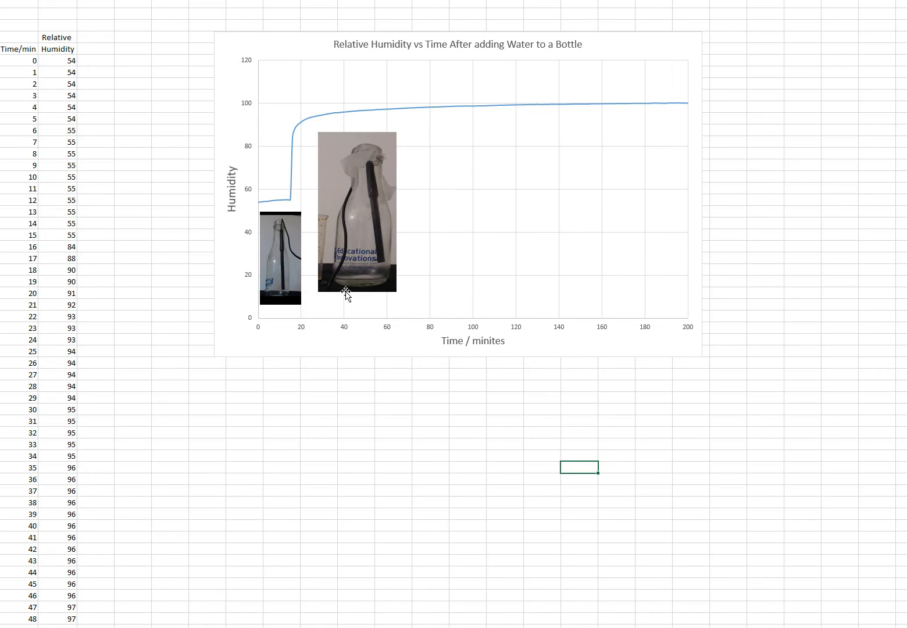
{"action": "mouse_move", "coordinate": [348, 191]}
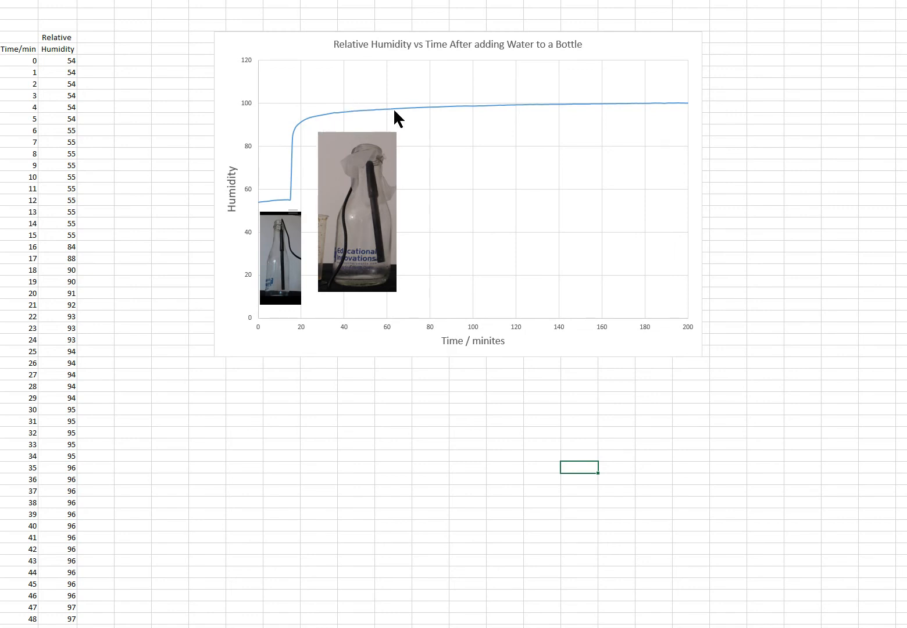
{"action": "mouse_move", "coordinate": [675, 113]}
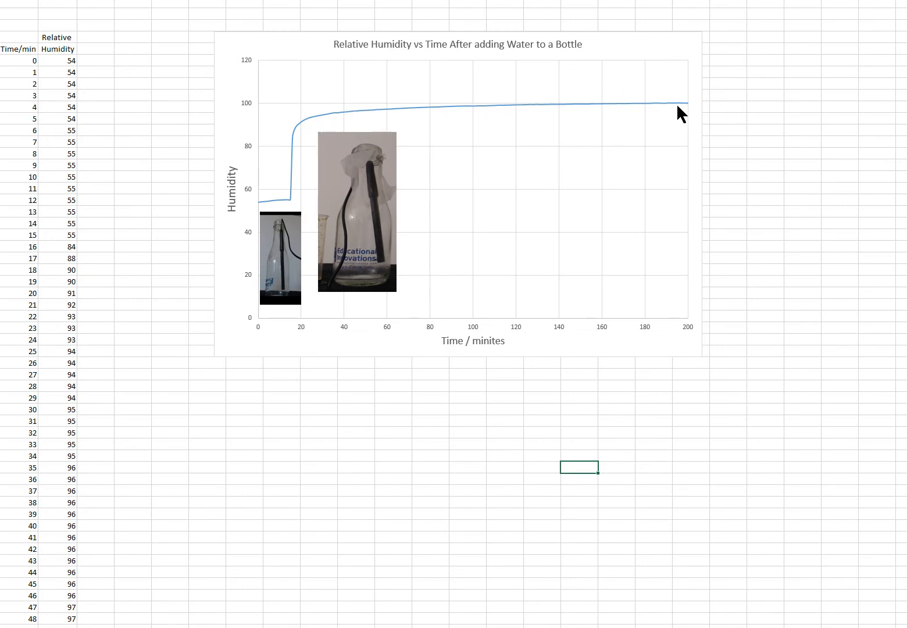
{"action": "mouse_move", "coordinate": [661, 155]}
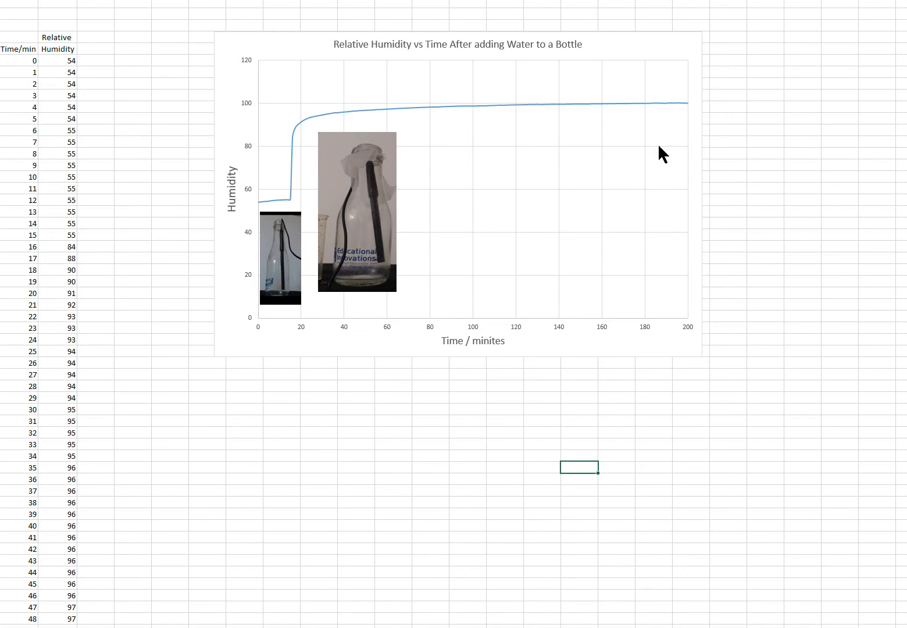
{"action": "mouse_move", "coordinate": [660, 153]}
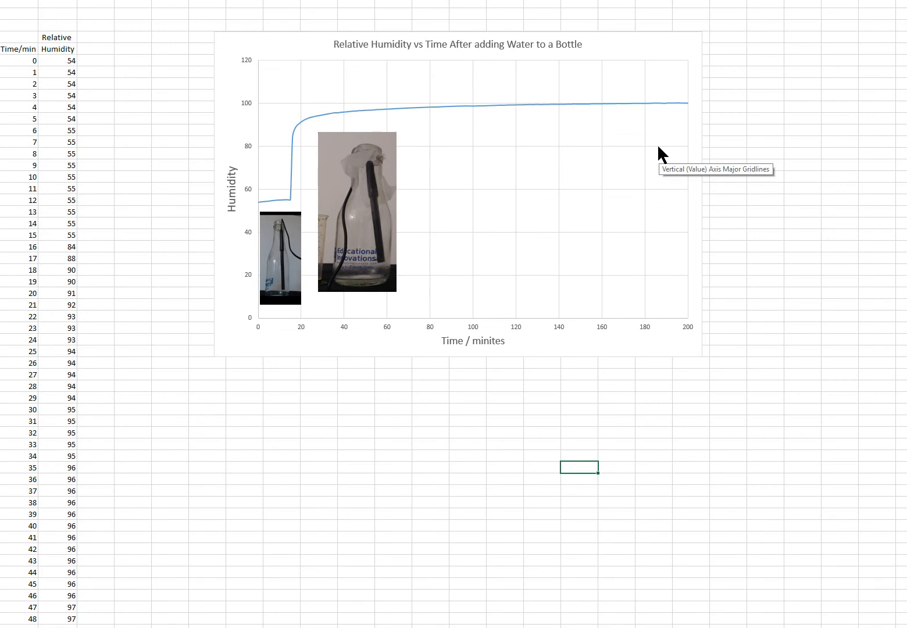
{"action": "mouse_move", "coordinate": [312, 246]}
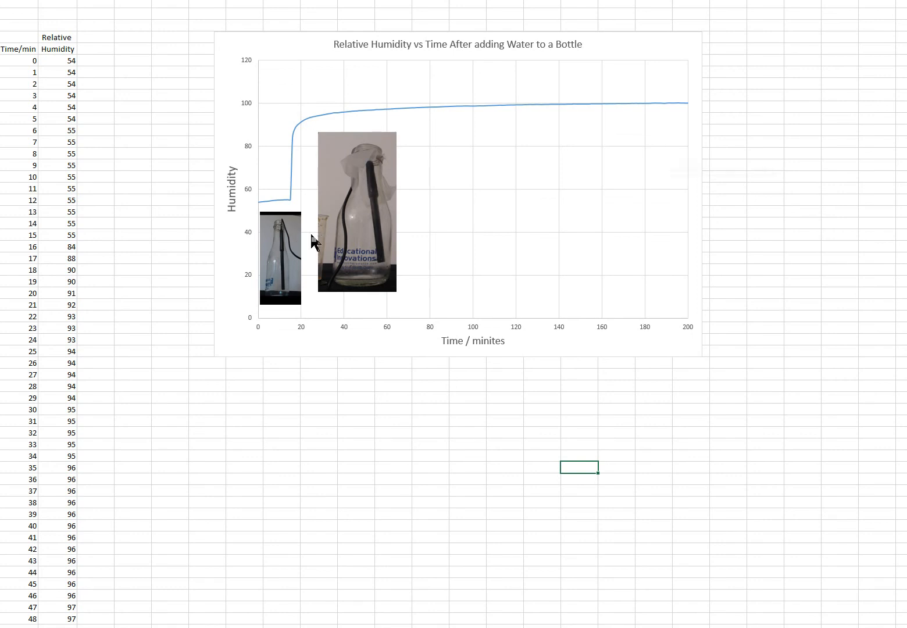
{"action": "mouse_move", "coordinate": [687, 112]}
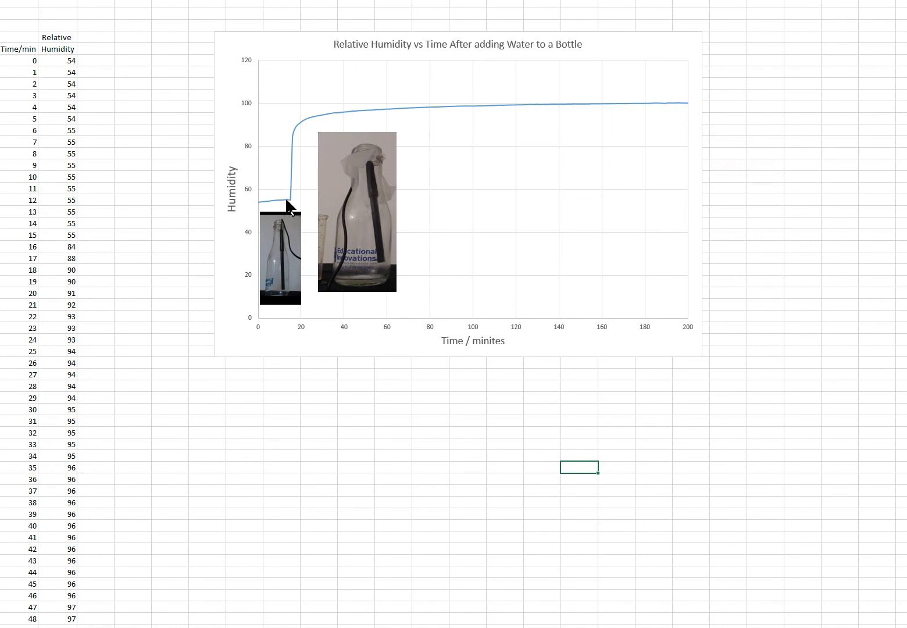
{"action": "mouse_move", "coordinate": [301, 345]}
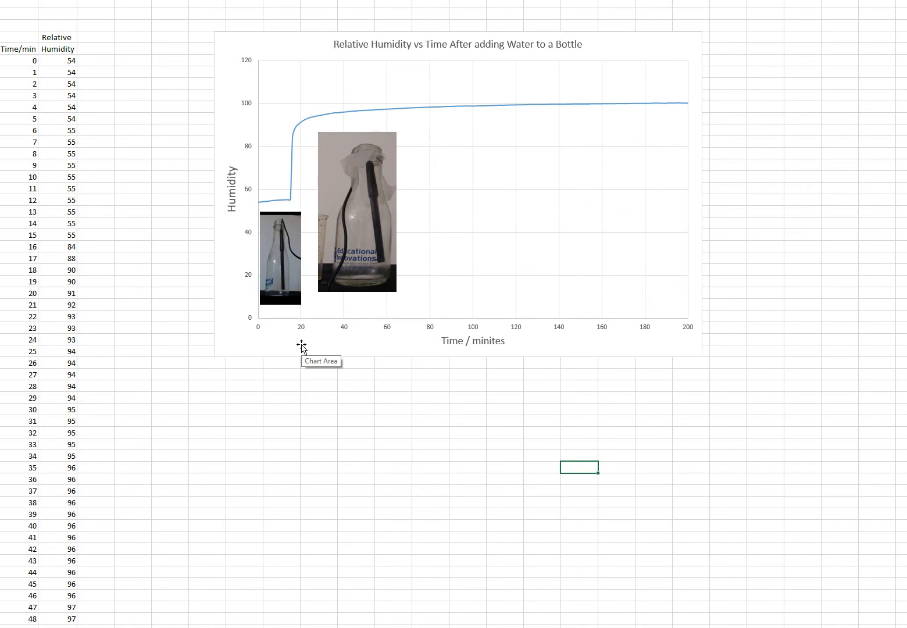
{"action": "mouse_move", "coordinate": [307, 341]}
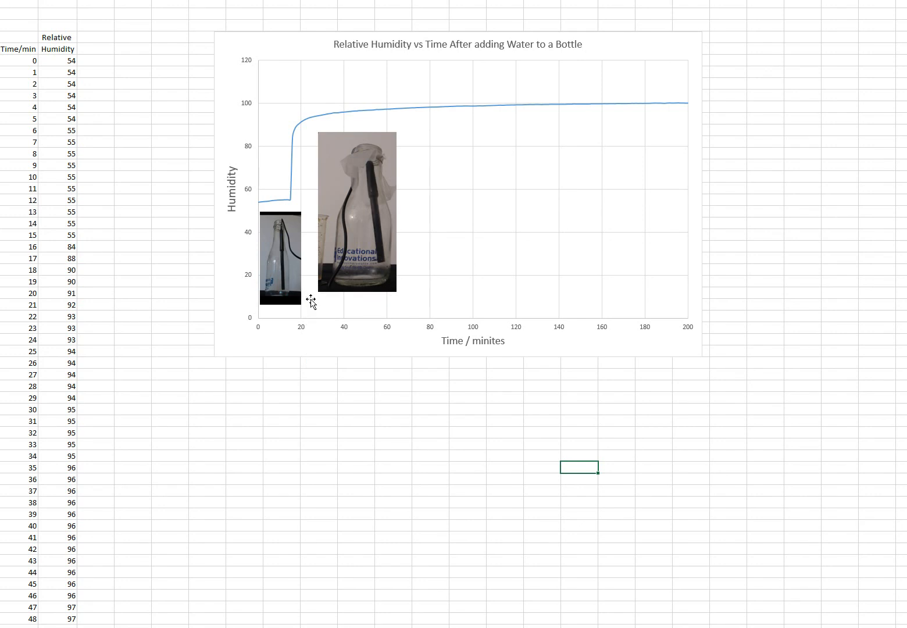
{"action": "mouse_move", "coordinate": [289, 207]}
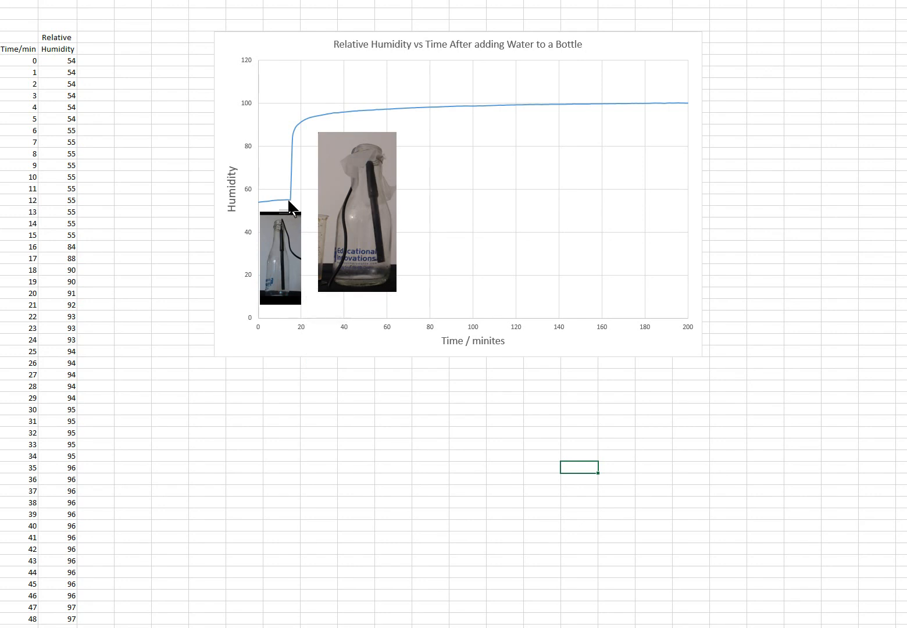
{"action": "mouse_move", "coordinate": [356, 474]}
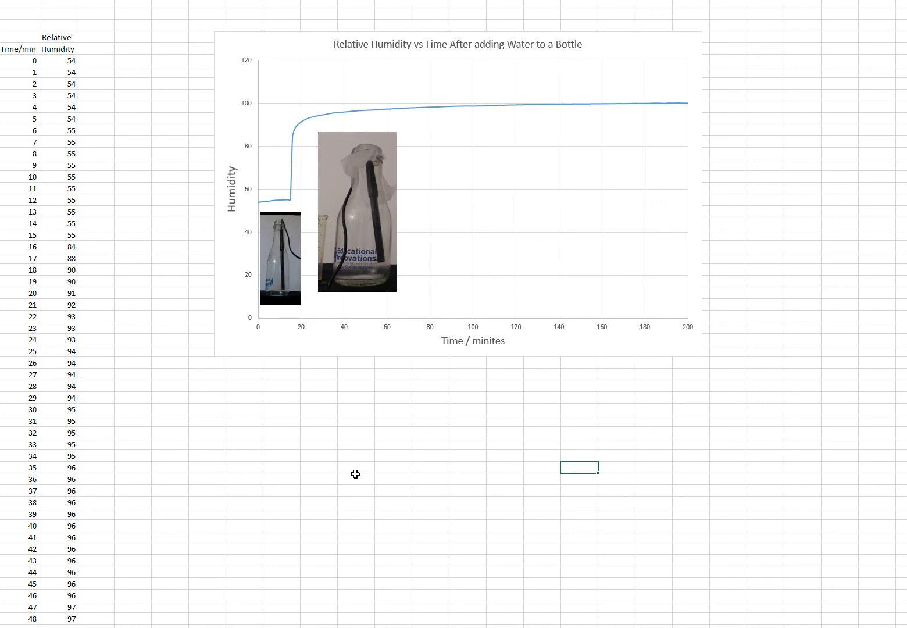
{"action": "mouse_move", "coordinate": [355, 474]}
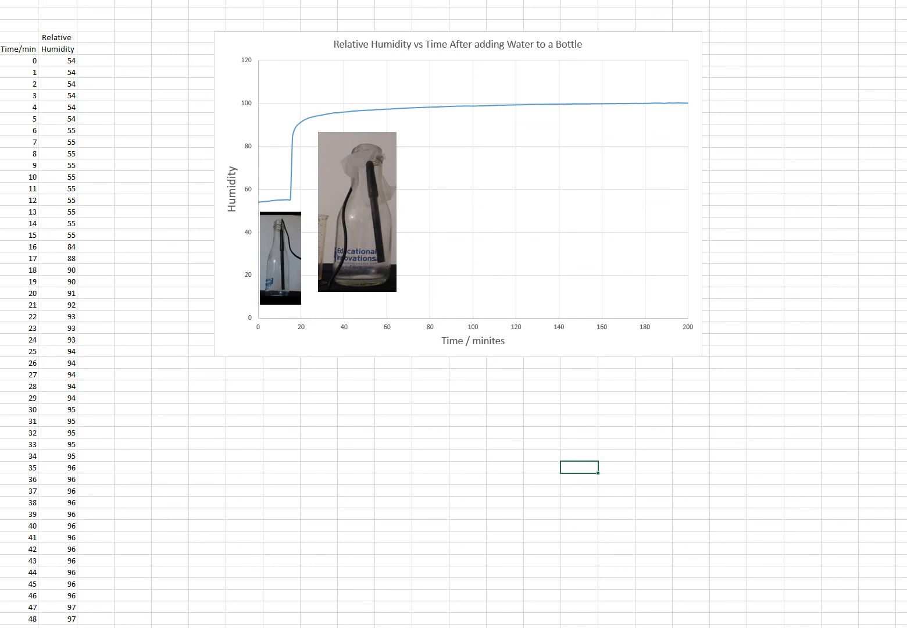